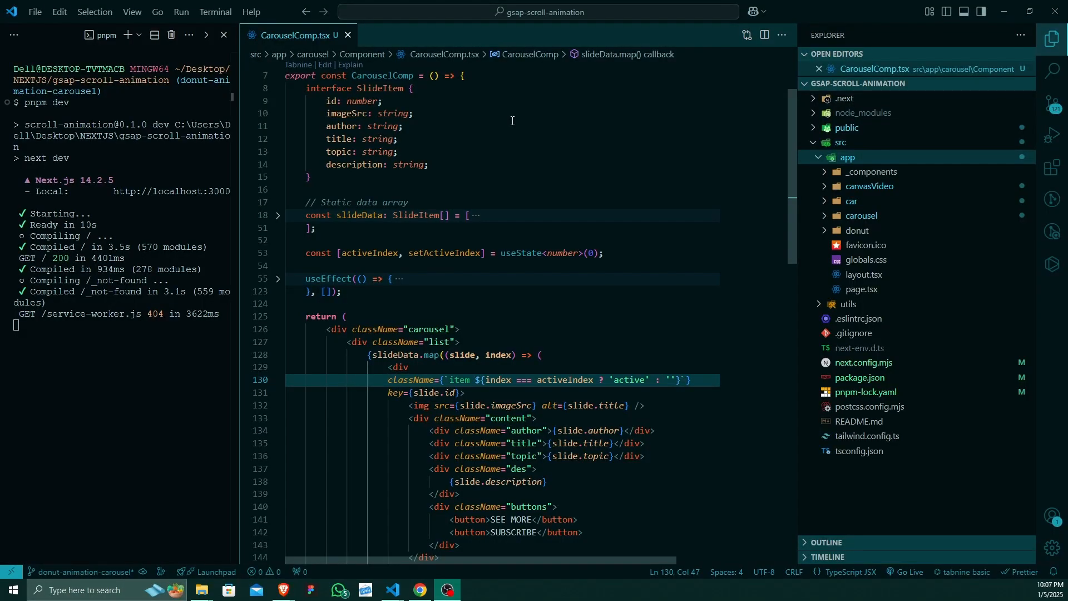
{"action": "mouse_move", "coordinate": [937, 237]}
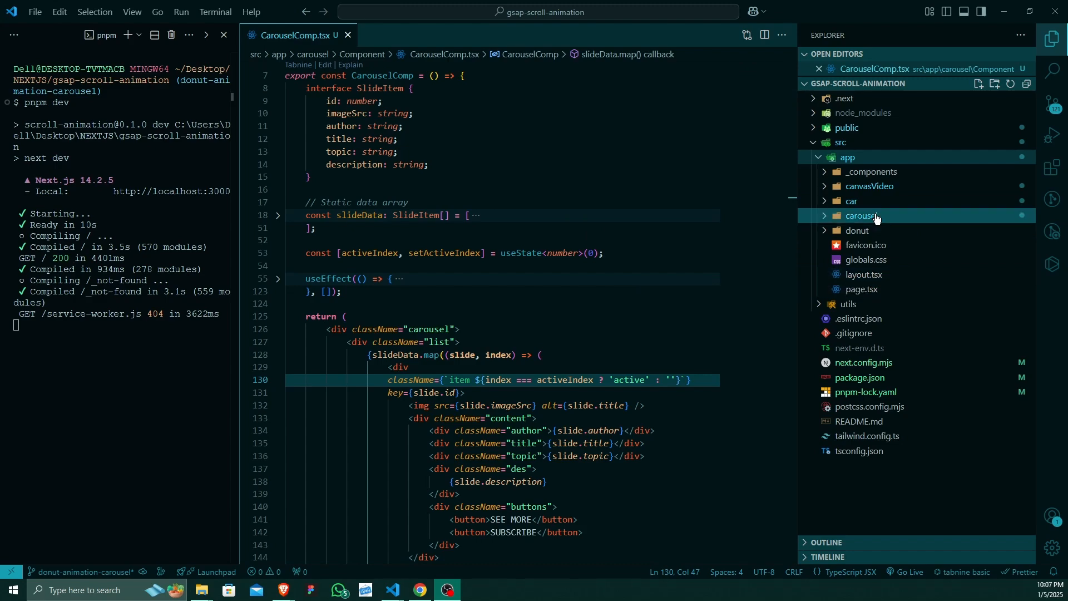
Add a spline folder under app with page.tsx scaffolded via the rafce snippet
{"action": "left_click", "coordinate": [847, 157]}
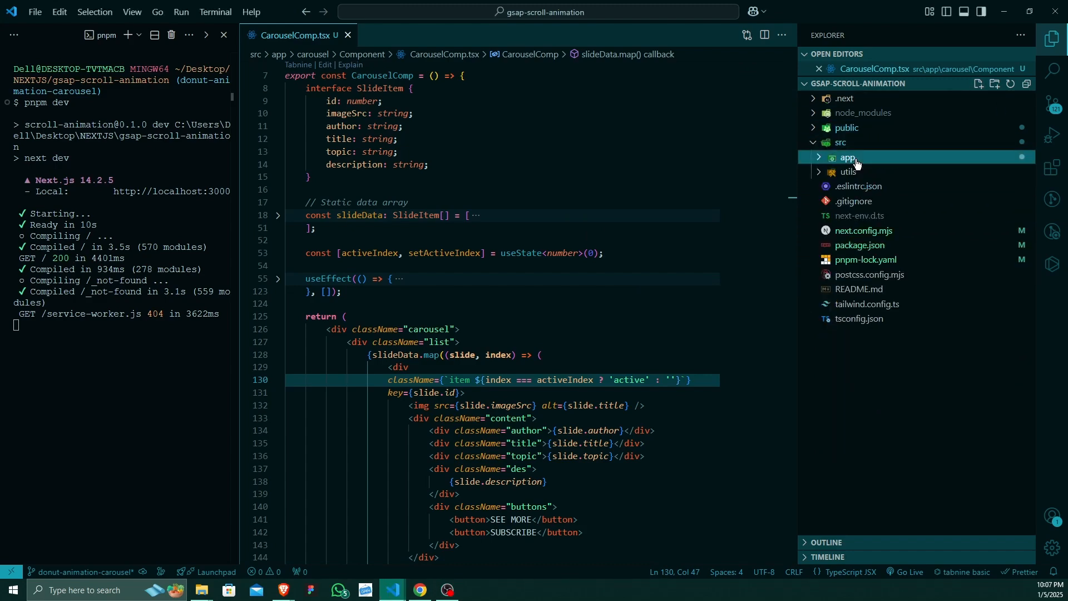
{"action": "left_click", "coordinate": [847, 157]}
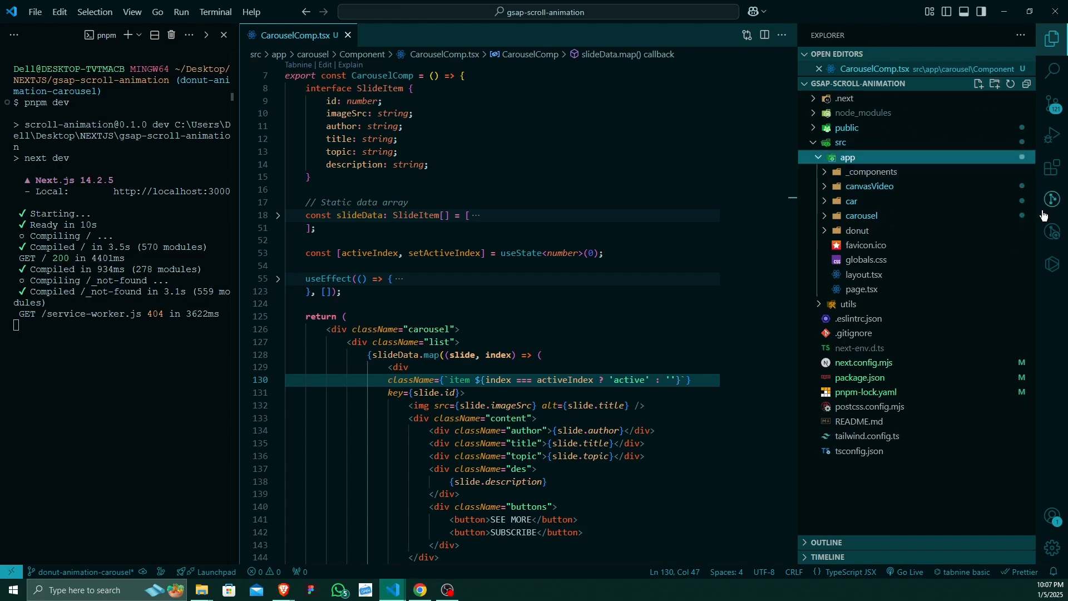
{"action": "left_click", "coordinate": [994, 83]}
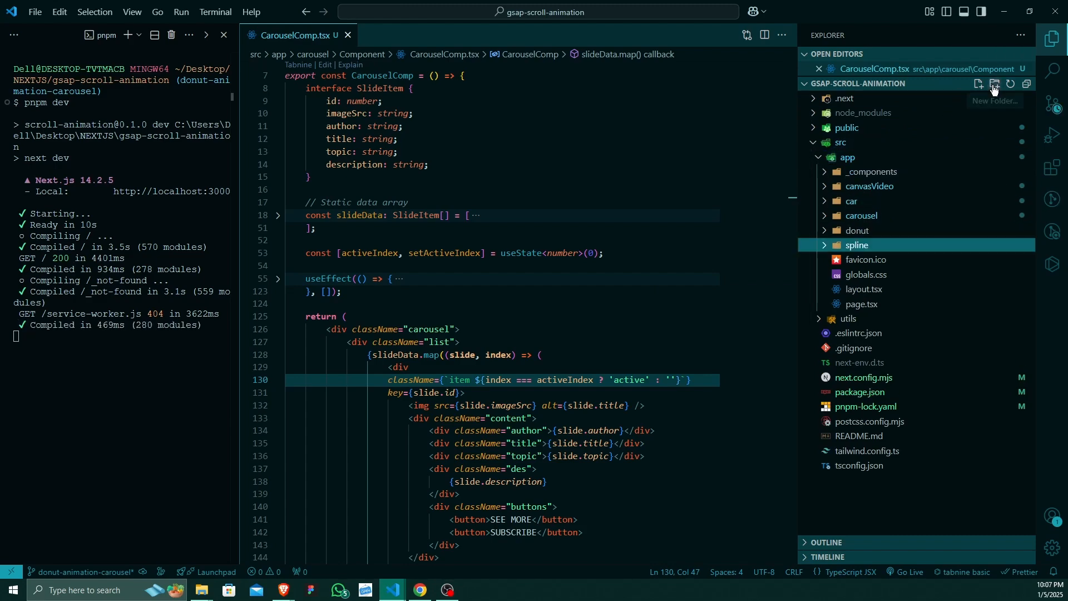
{"action": "left_click", "coordinate": [979, 83]}
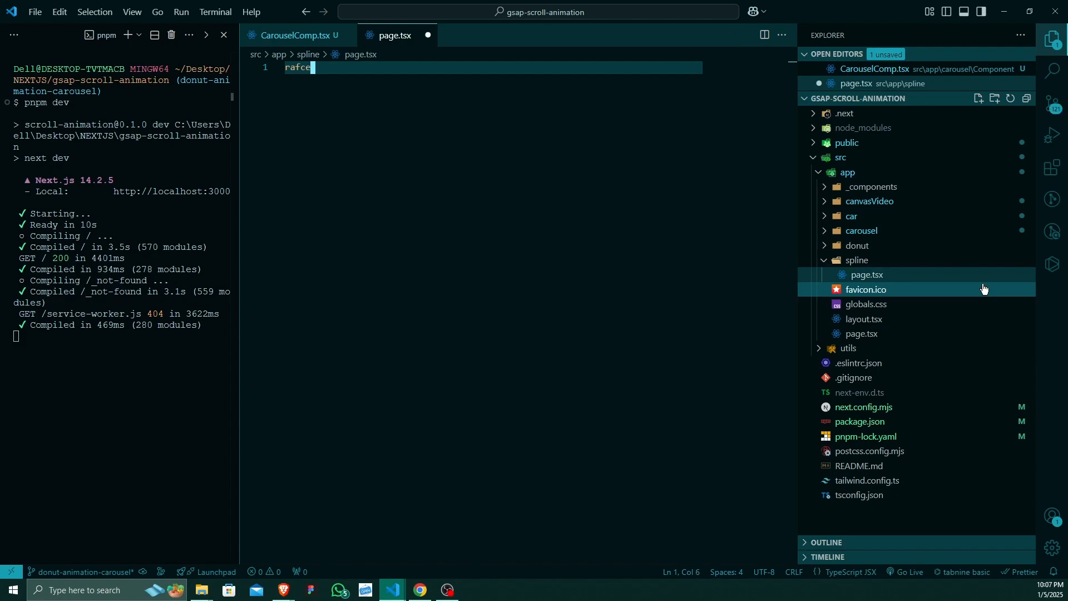
{"action": "key", "text": "Tab"}
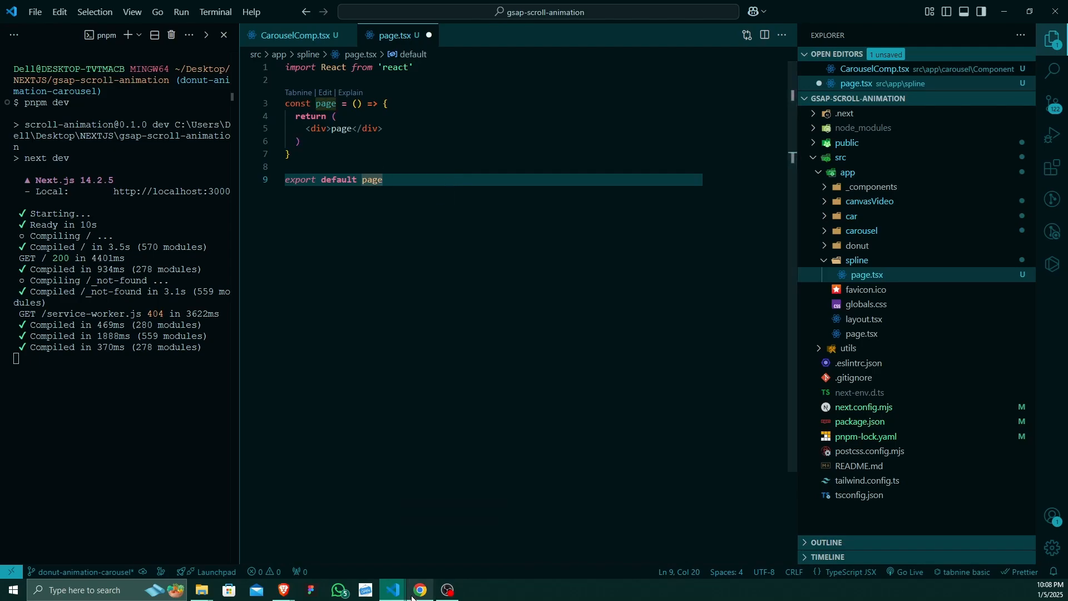
Switch to the browser and browse the Spline home dashboard of recent files and examples
{"action": "left_click", "coordinate": [419, 590]}
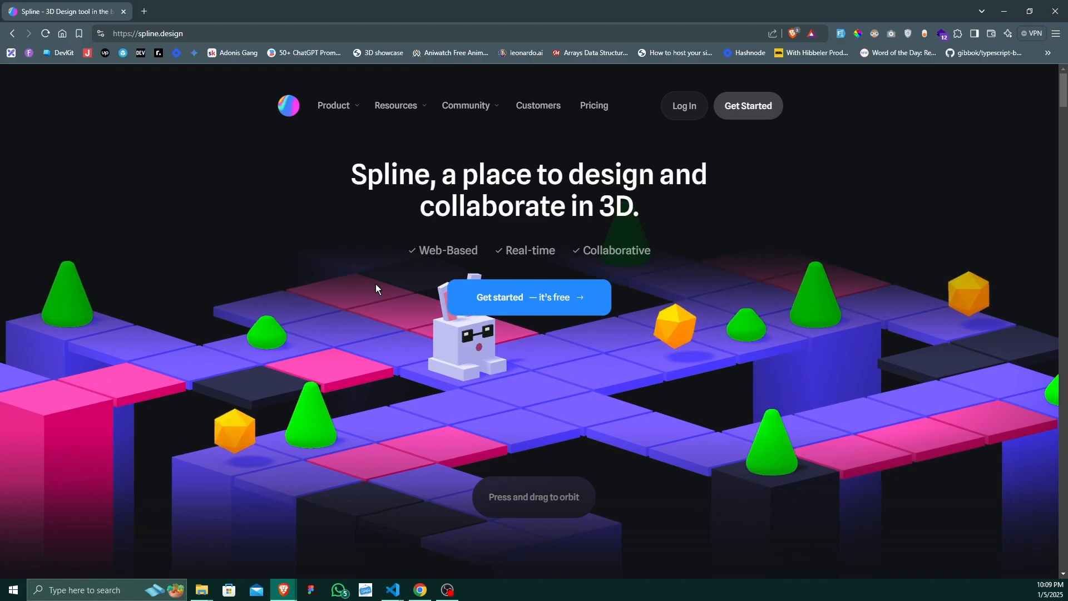
{"action": "scroll", "scroll_direction": "down", "scroll_amount": 3}
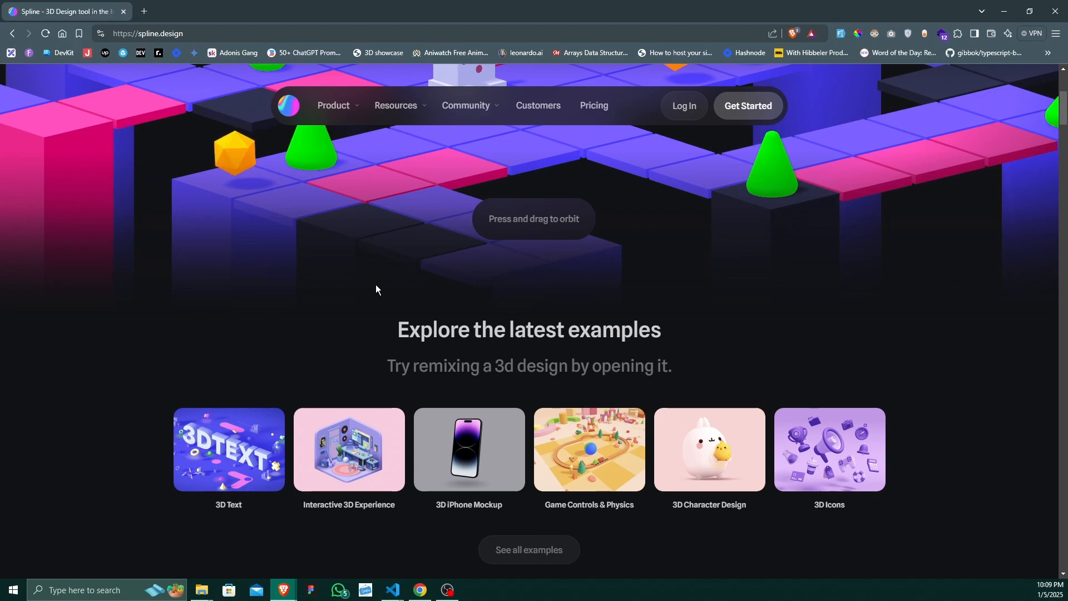
{"action": "mouse_move", "coordinate": [380, 287]}
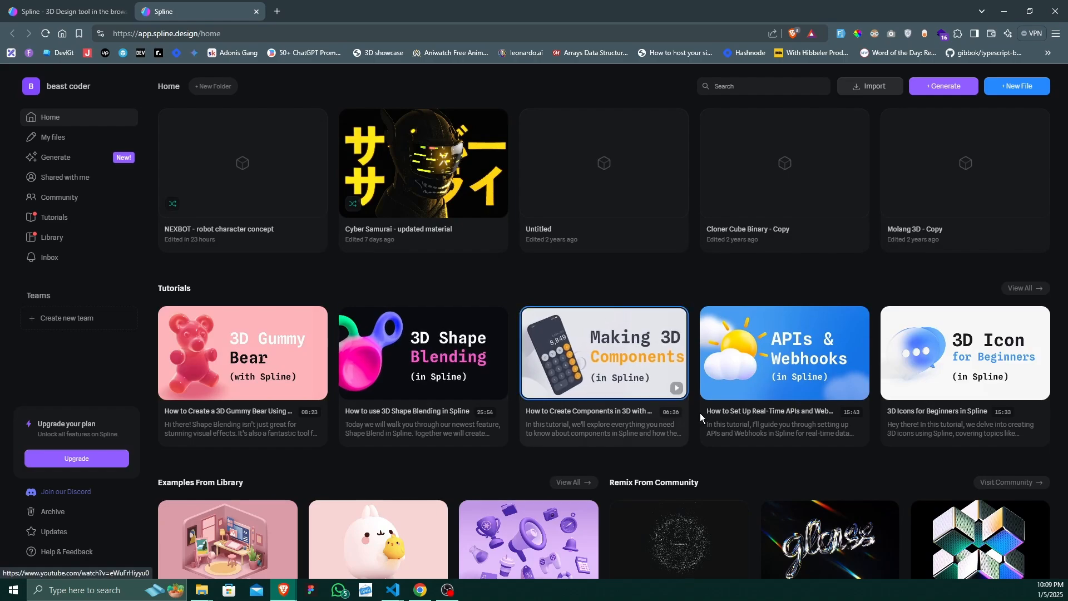
{"action": "scroll", "scroll_direction": "down", "scroll_amount": 3}
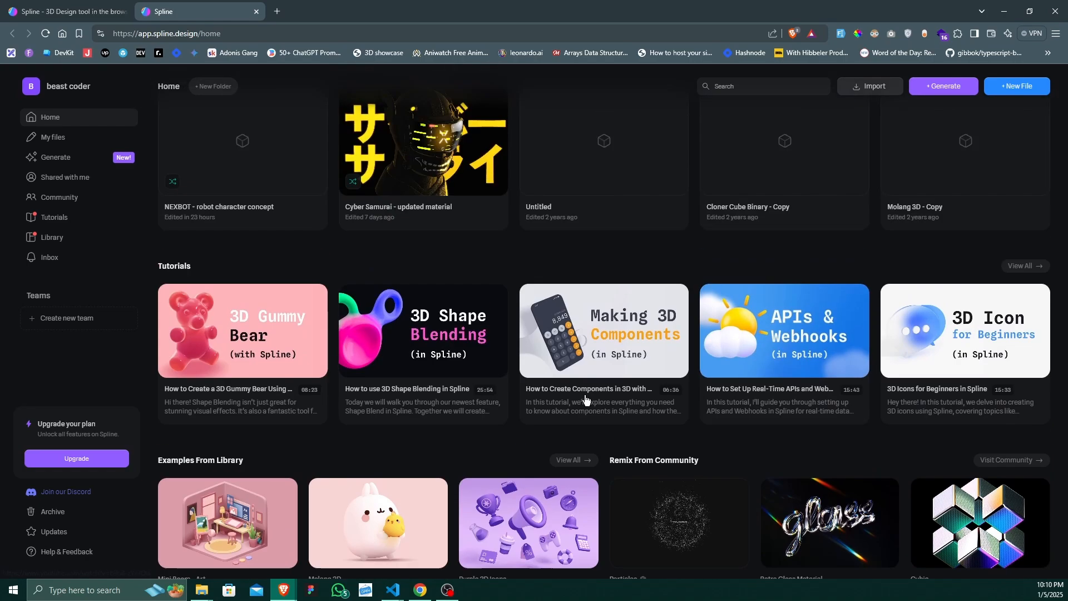
Find NEXBOT - robot character concept in the Community gallery and remix it into my files
{"action": "left_click", "coordinate": [59, 197]}
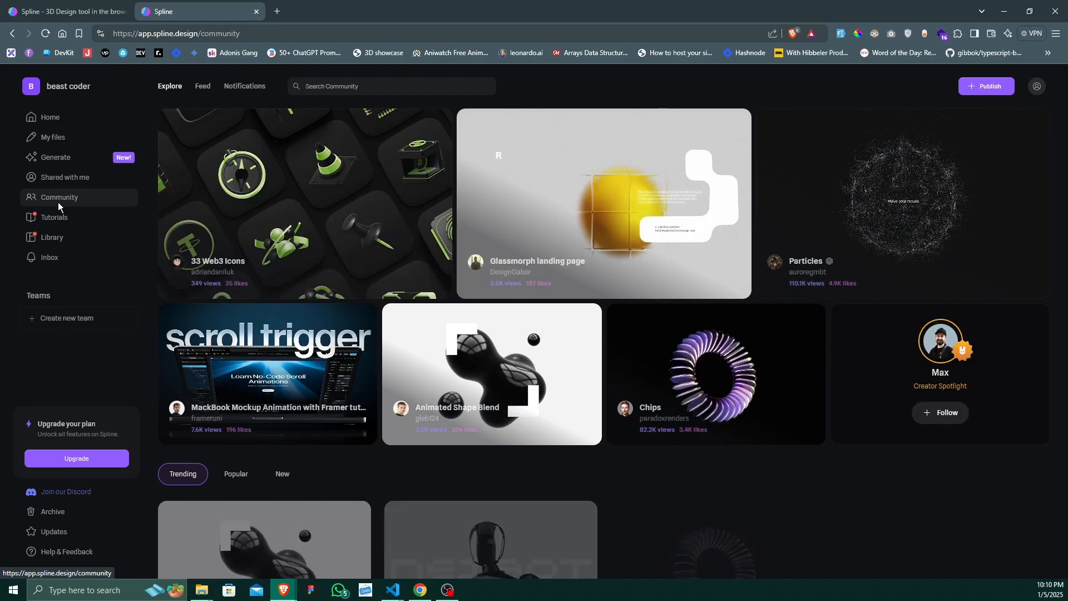
{"action": "scroll", "scroll_direction": "down", "scroll_amount": 3}
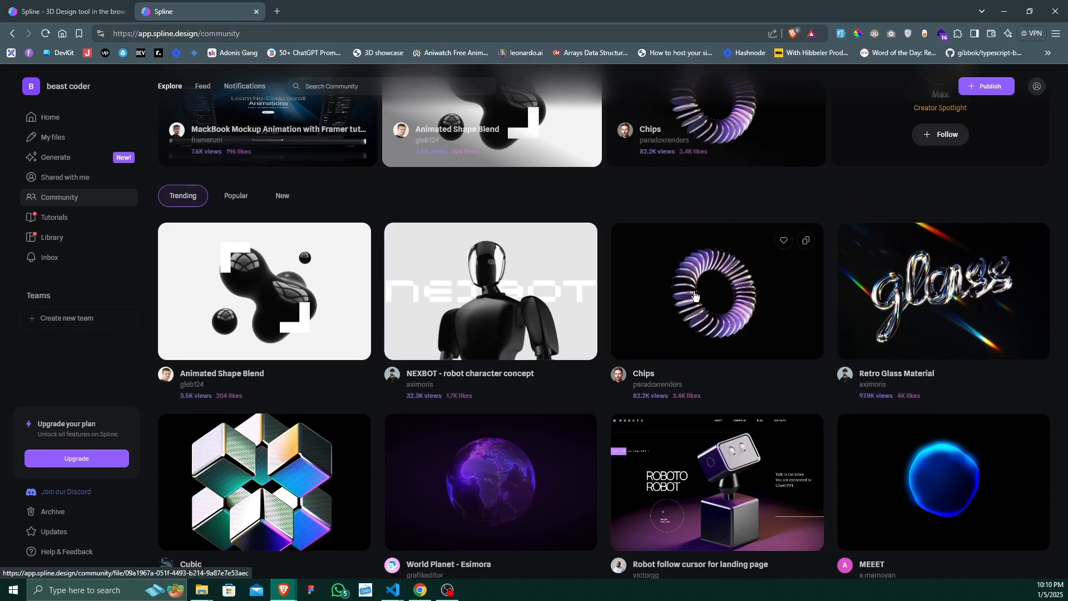
{"action": "scroll", "scroll_direction": "down", "scroll_amount": 3}
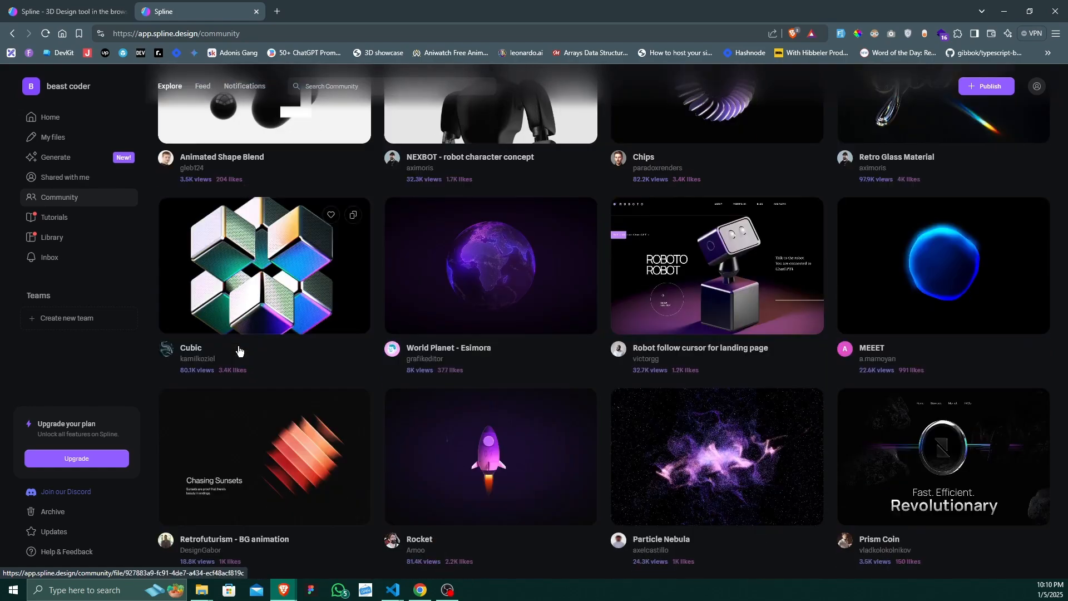
{"action": "scroll", "scroll_direction": "down", "scroll_amount": 3}
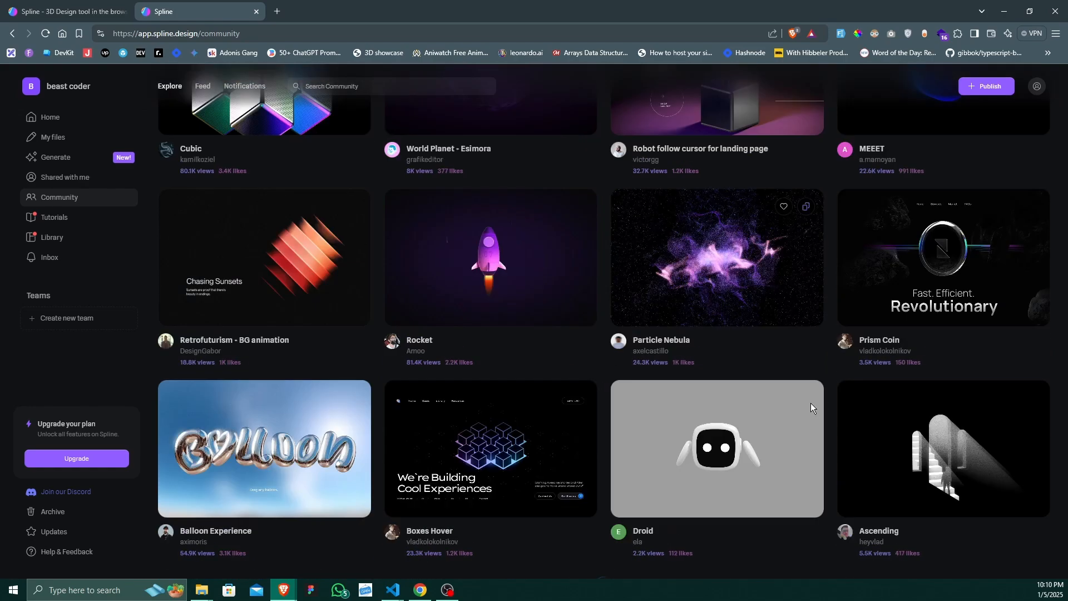
{"action": "scroll", "scroll_direction": "down", "scroll_amount": 3}
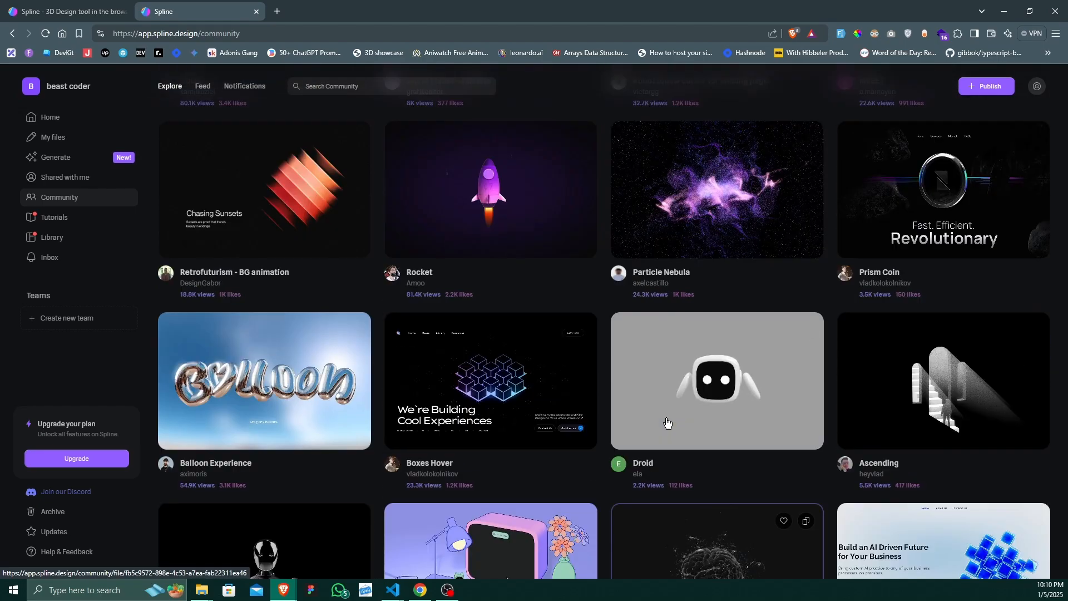
{"action": "scroll", "scroll_direction": "down", "scroll_amount": 3}
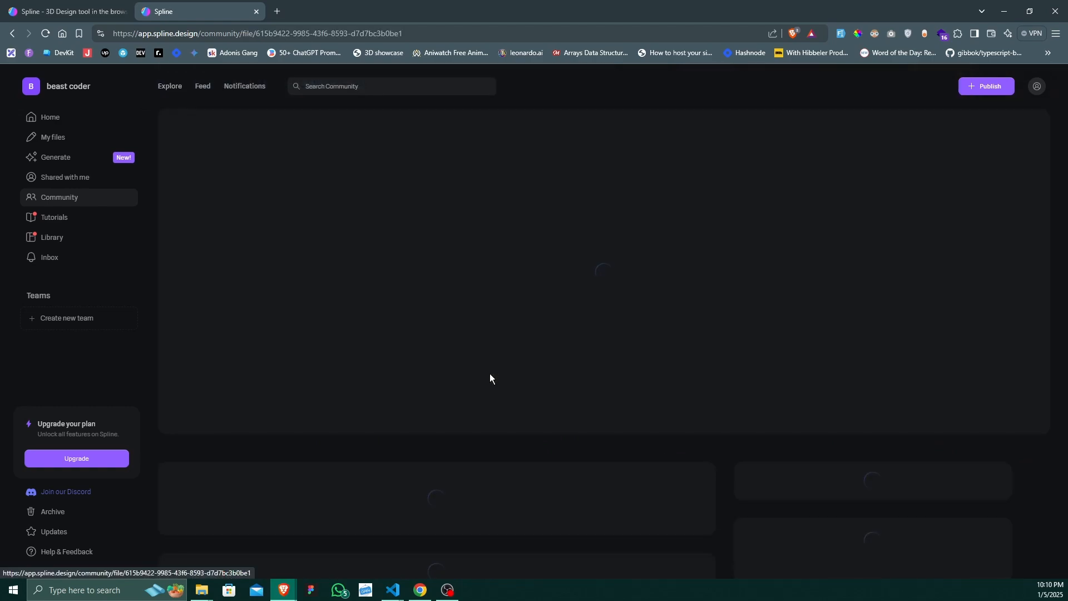
{"action": "mouse_move", "coordinate": [492, 343]}
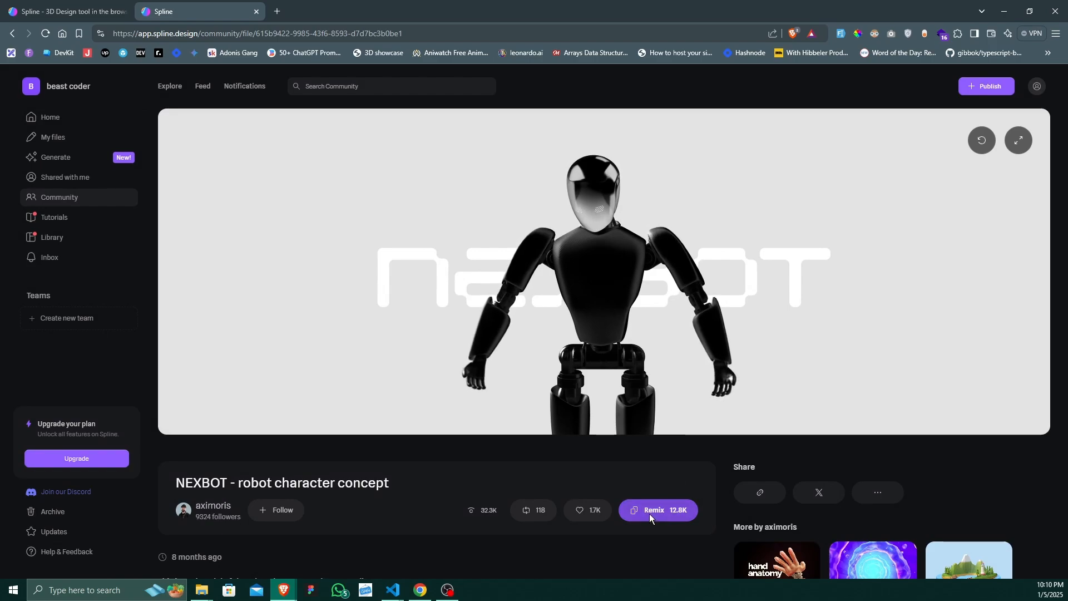
{"action": "left_click", "coordinate": [658, 509]}
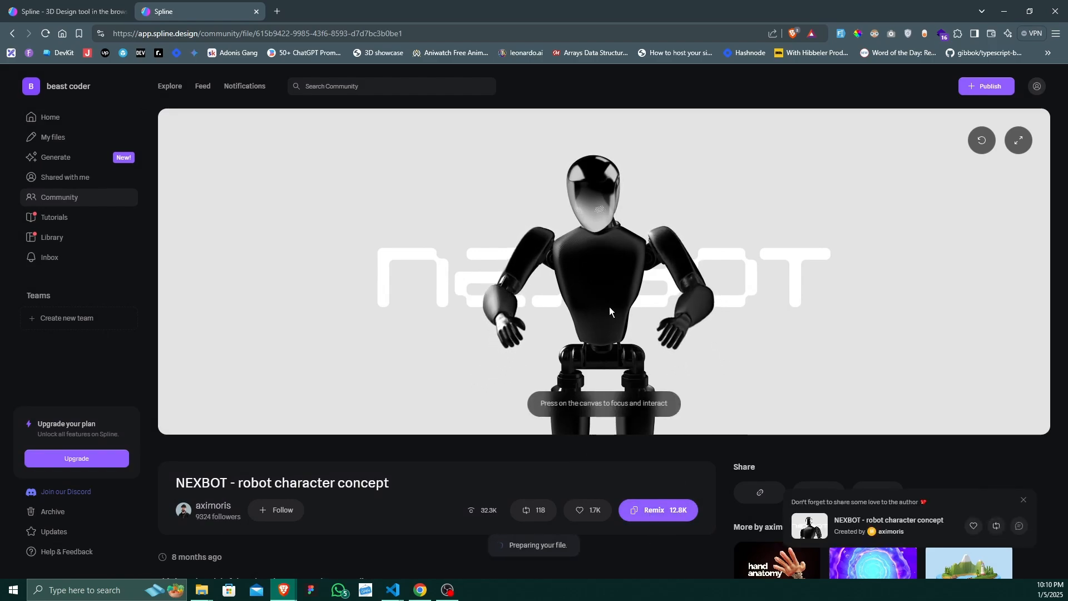
Generate the Next.js code export for the scene and copy the Spline embed snippet
{"action": "left_click", "coordinate": [657, 510]}
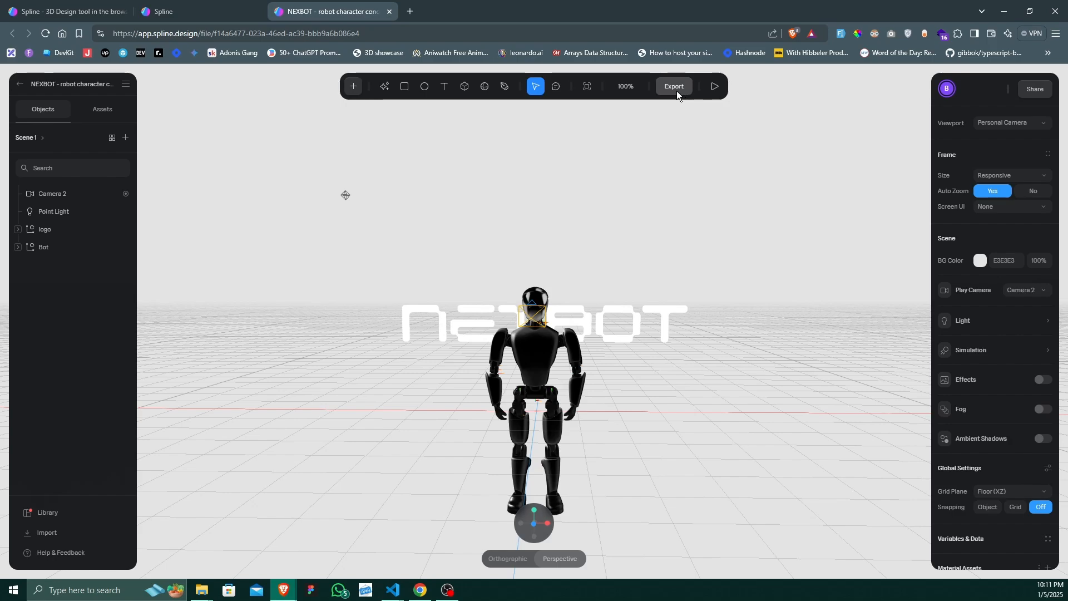
{"action": "left_click", "coordinate": [674, 87]}
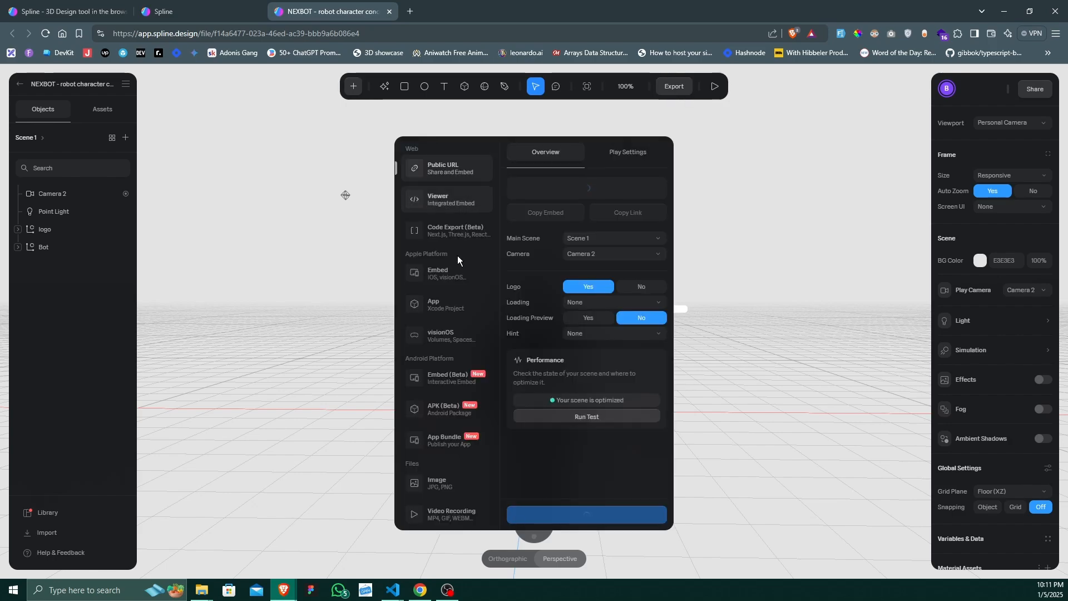
{"action": "mouse_move", "coordinate": [433, 236]}
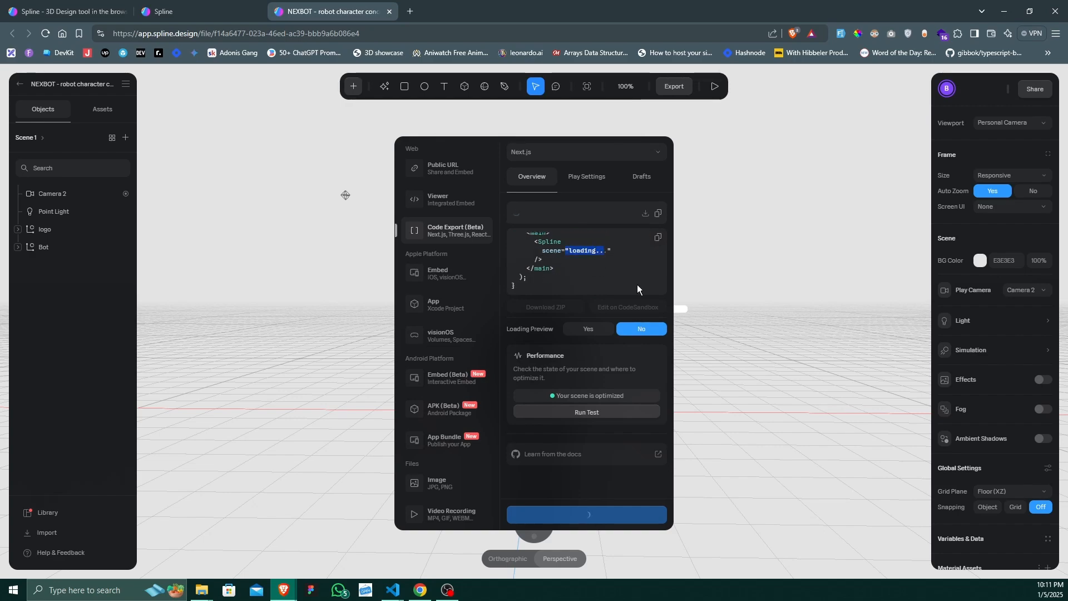
{"action": "left_click", "coordinate": [586, 514]}
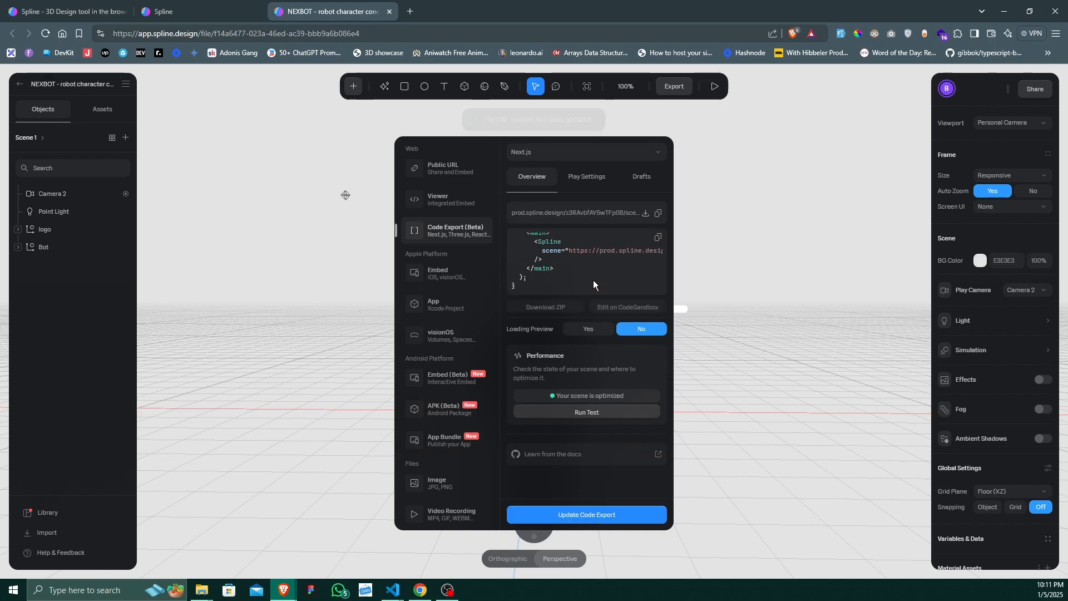
{"action": "left_click", "coordinate": [658, 236]}
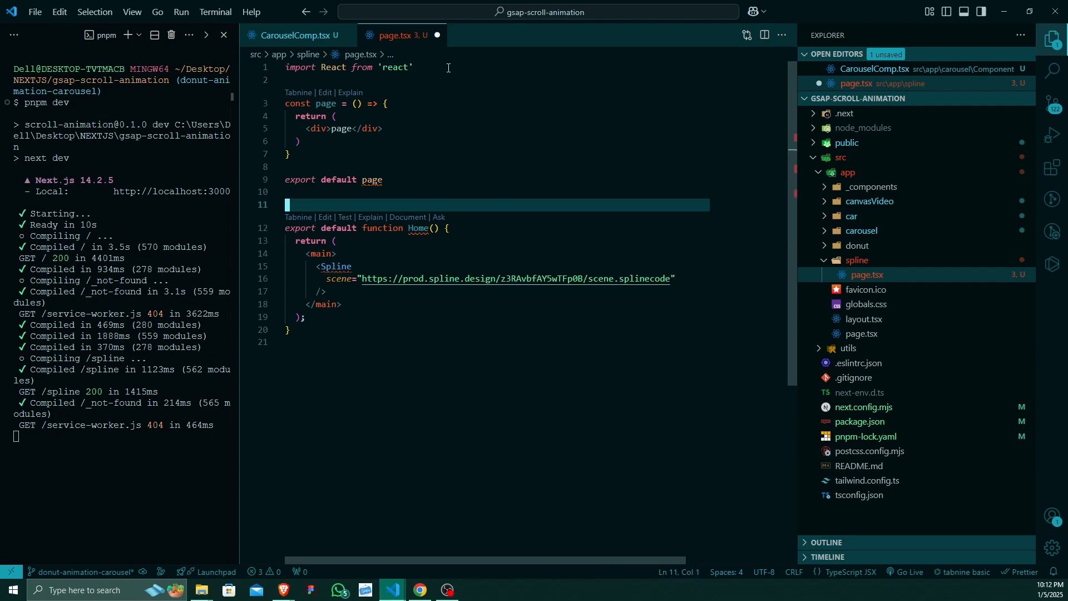
{"action": "type", "text": "import Spline from '@splinetool/react-spline/next';"}
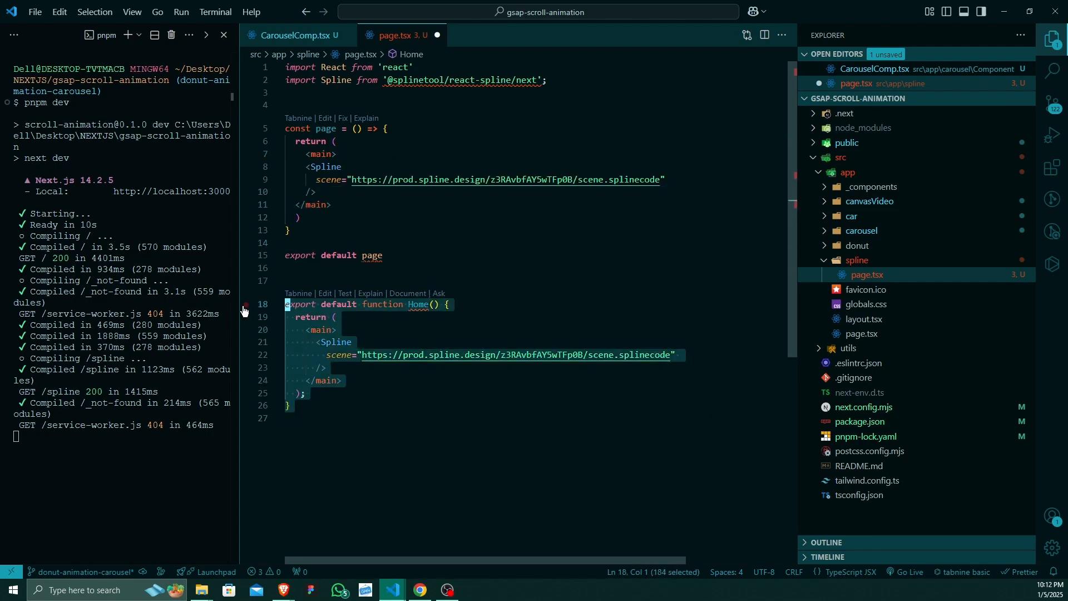
{"action": "key", "text": "Delete"}
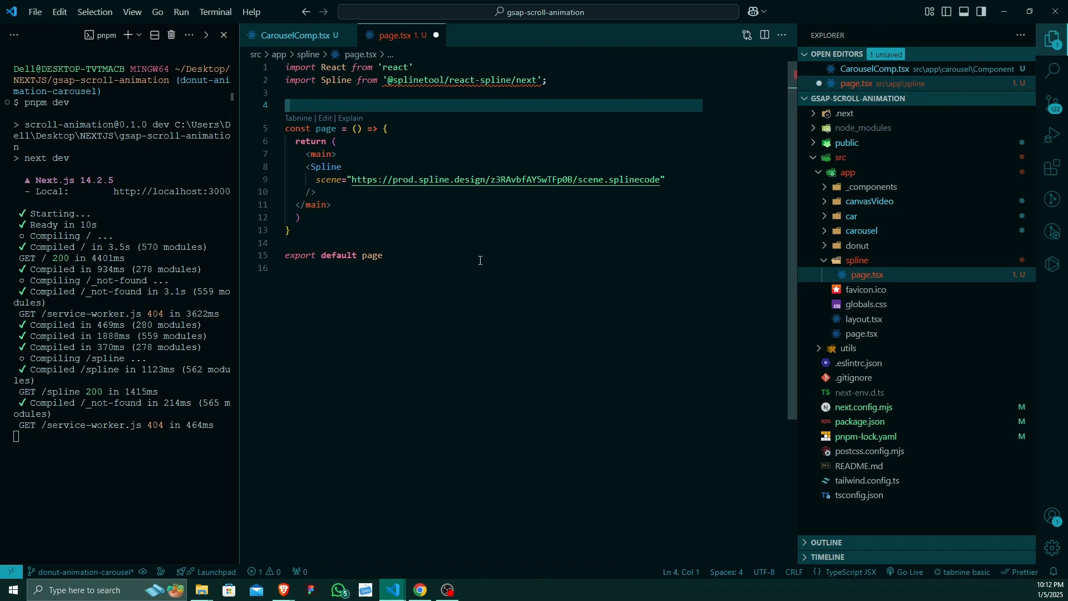
{"action": "left_click", "coordinate": [139, 34]}
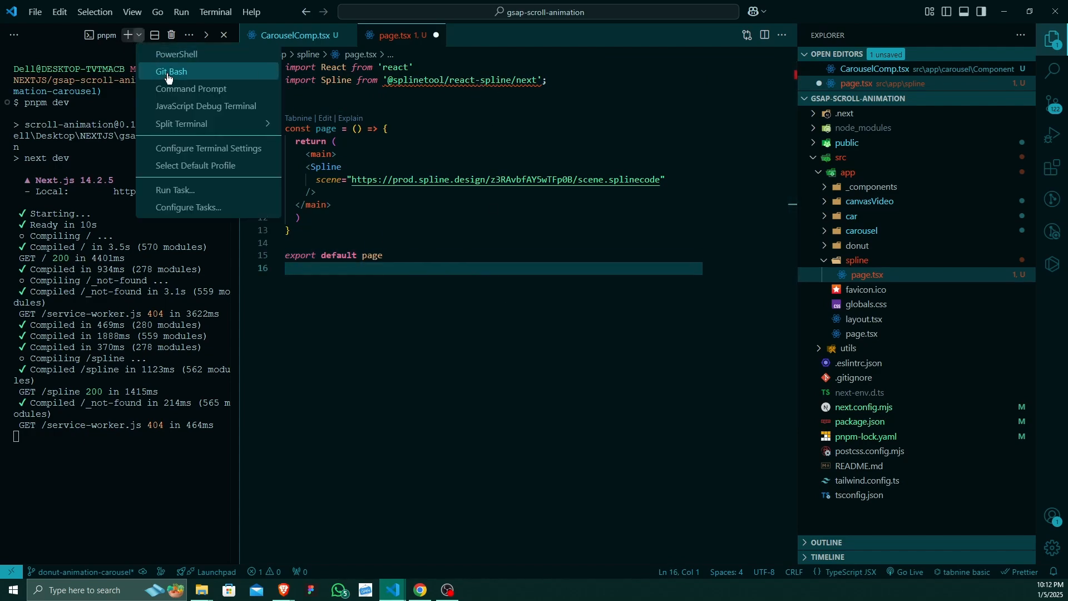
{"action": "left_click", "coordinate": [171, 71]}
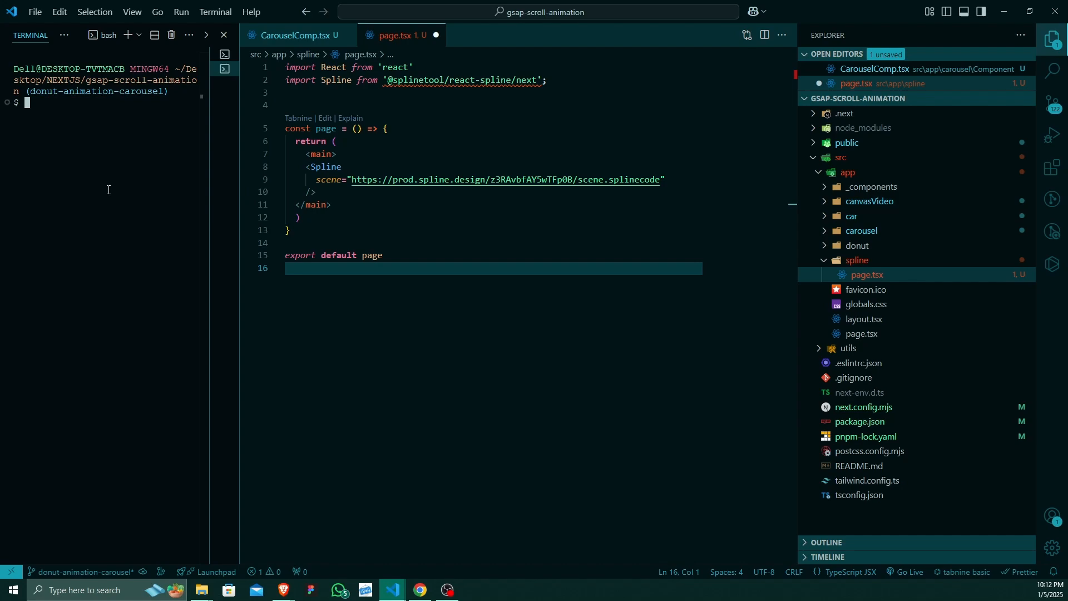
{"action": "type", "text": "pnpm"}
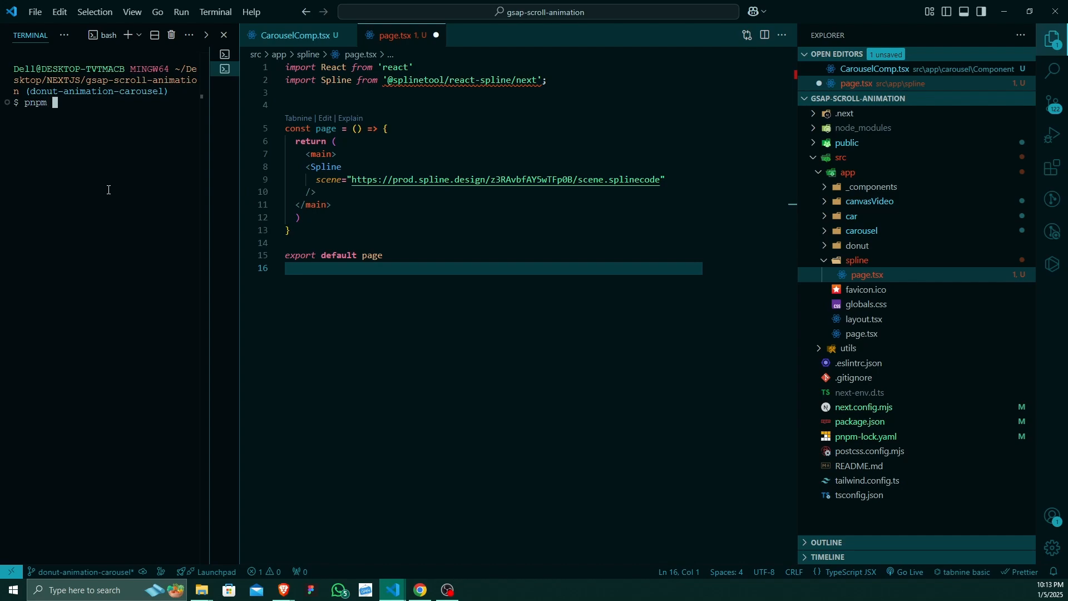
{"action": "type", "text": "add"}
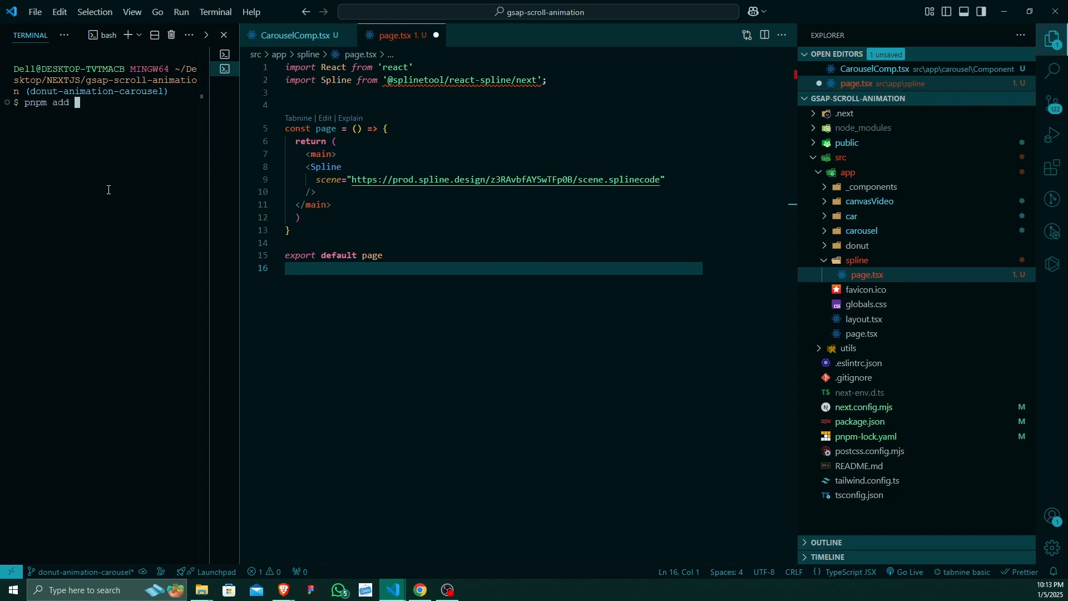
{"action": "type", "text": "@spline"}
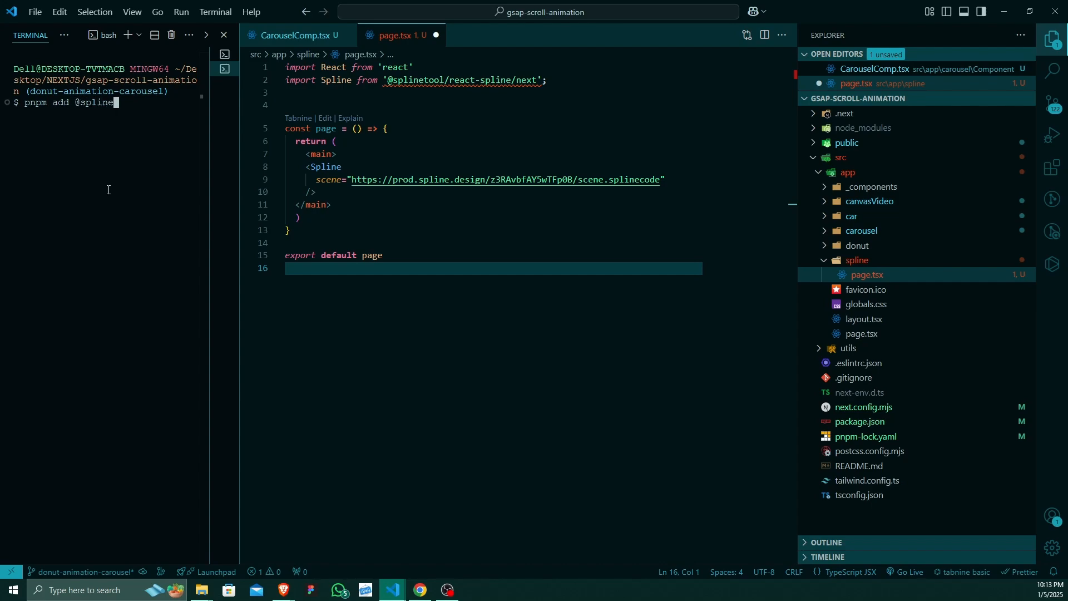
{"action": "type", "text": "too/rea"}
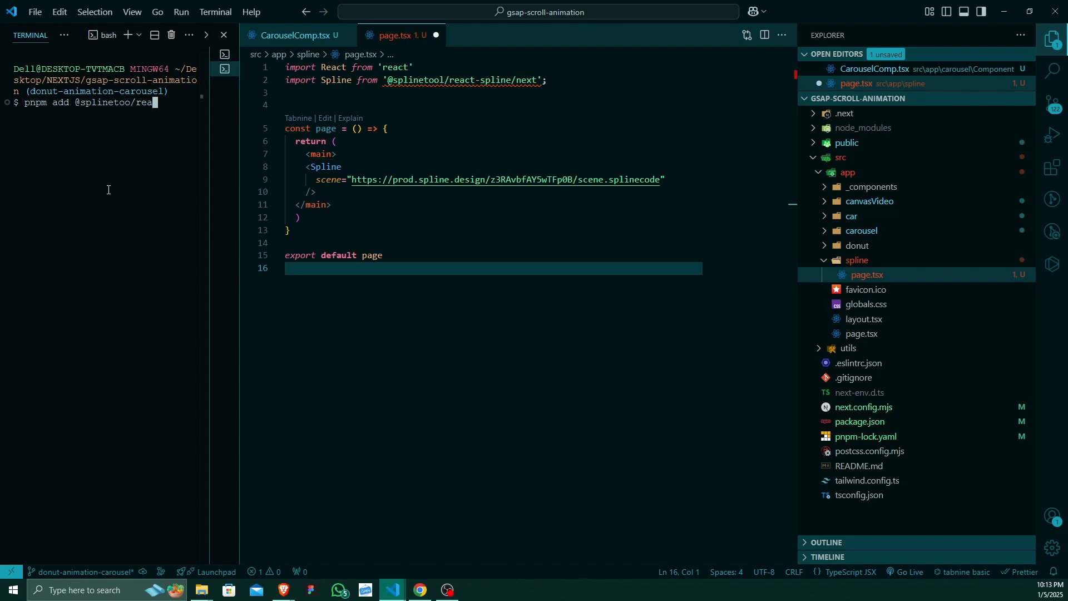
{"action": "type", "text": "ct-spline"}
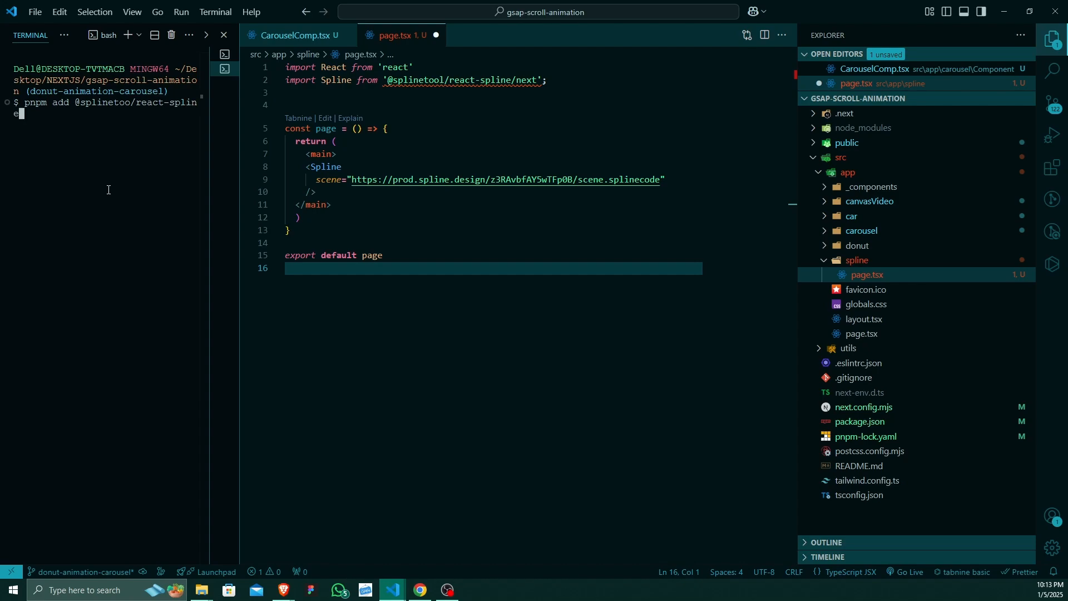
{"action": "double_click", "coordinate": [498, 80]}
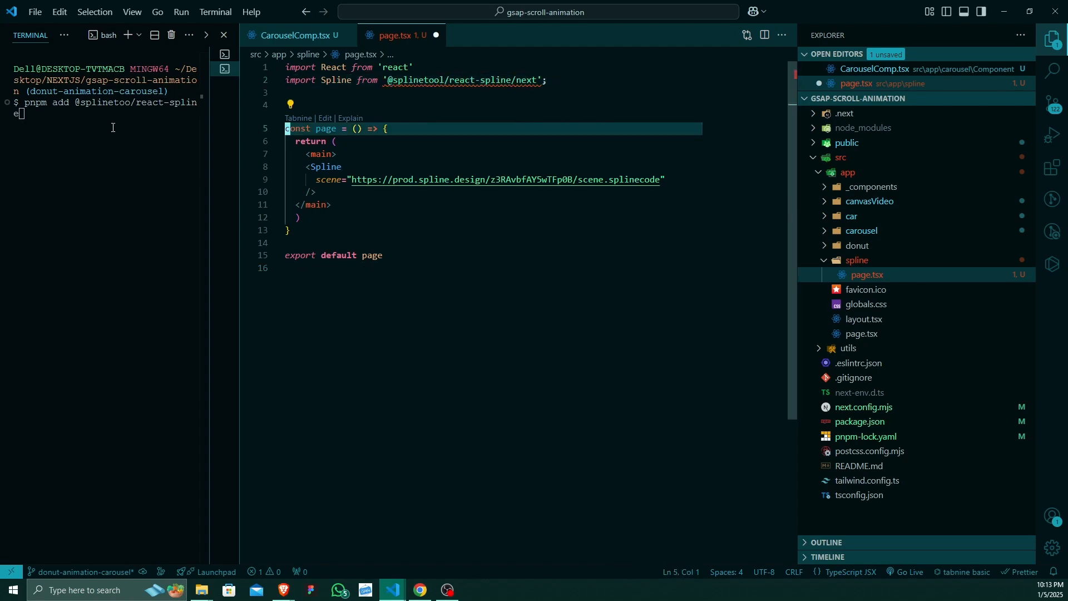
{"action": "key", "text": "Enter"}
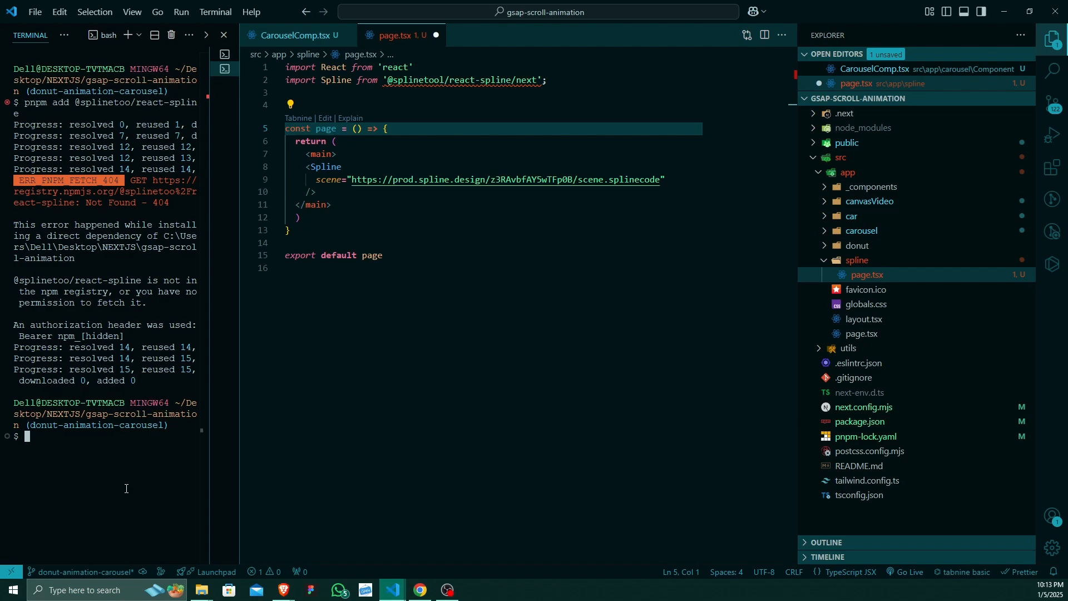
{"action": "mouse_move", "coordinate": [93, 490]}
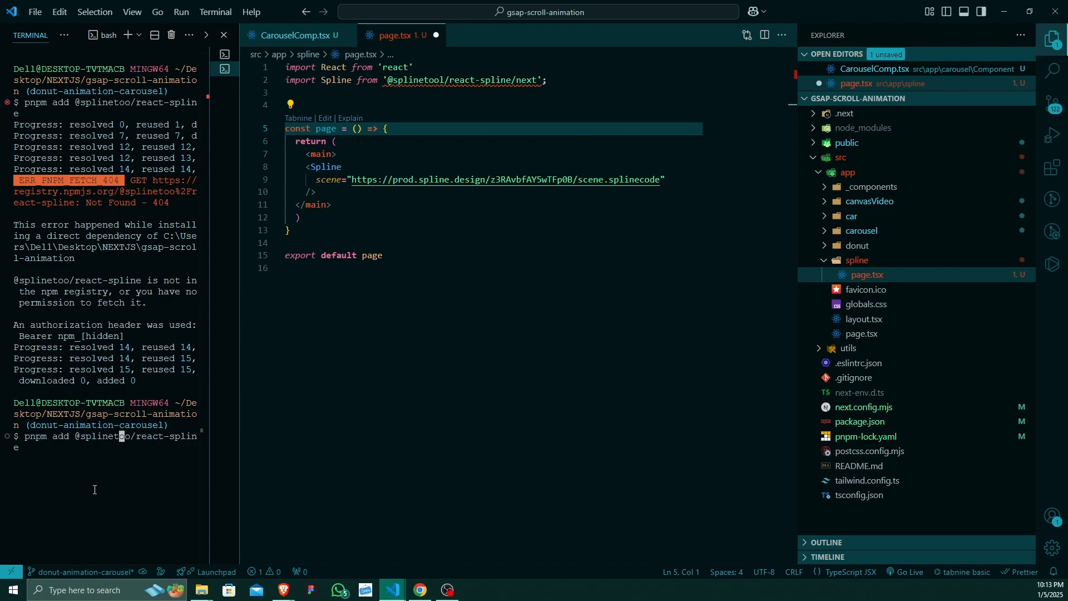
{"action": "type", "text": "localhost:3000/spline"}
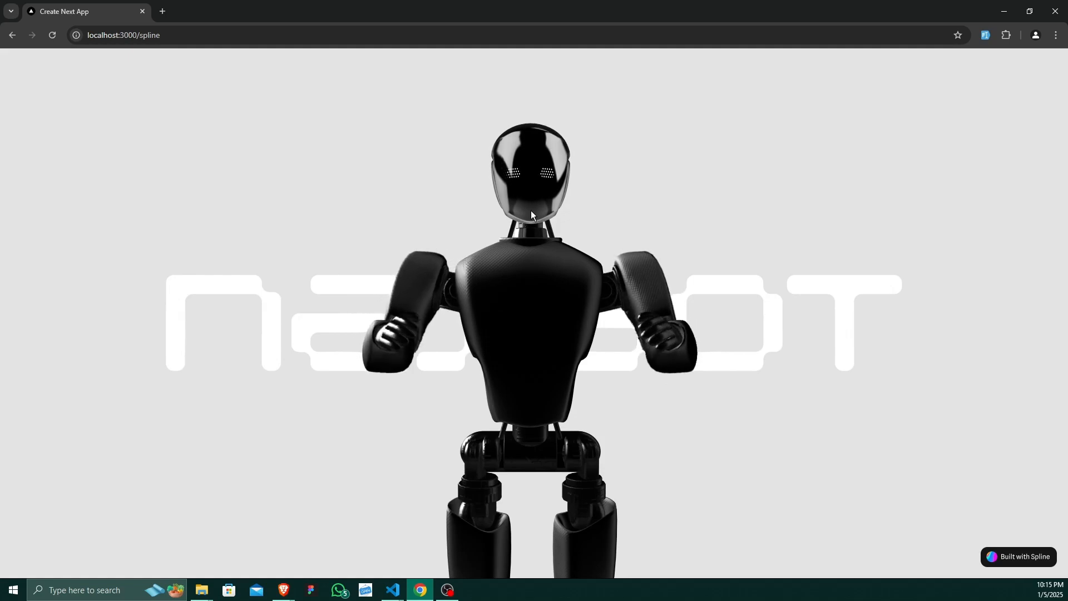
{"action": "mouse_move", "coordinate": [191, 485]}
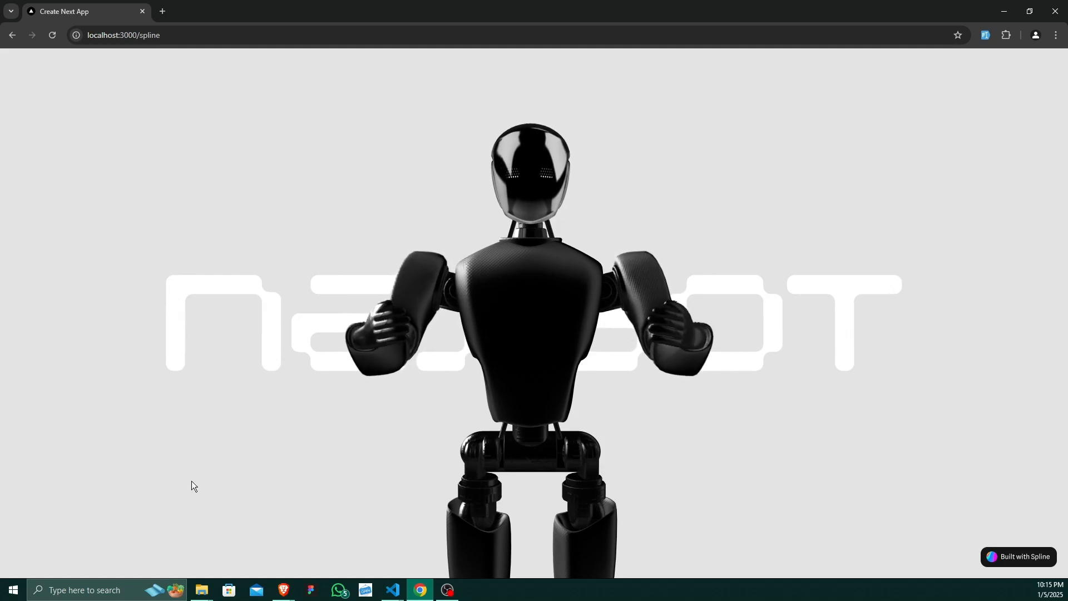